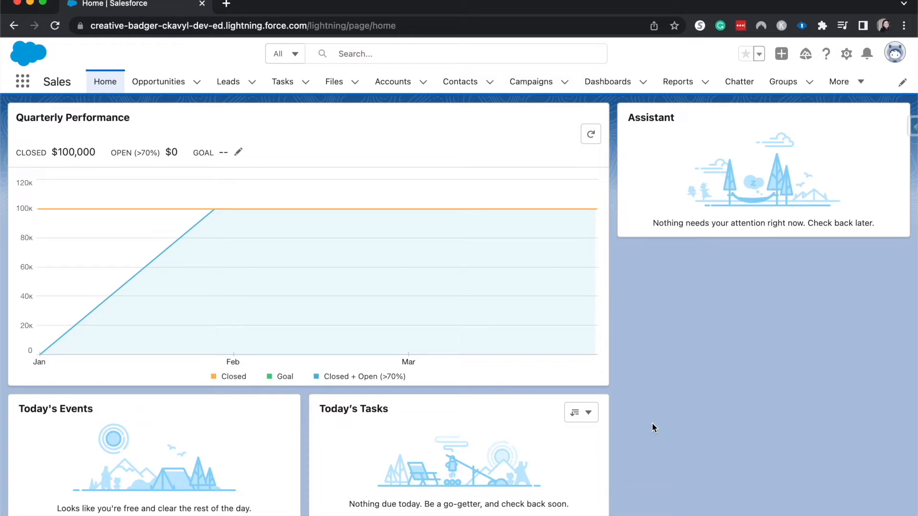
mouse_move(857, 66)
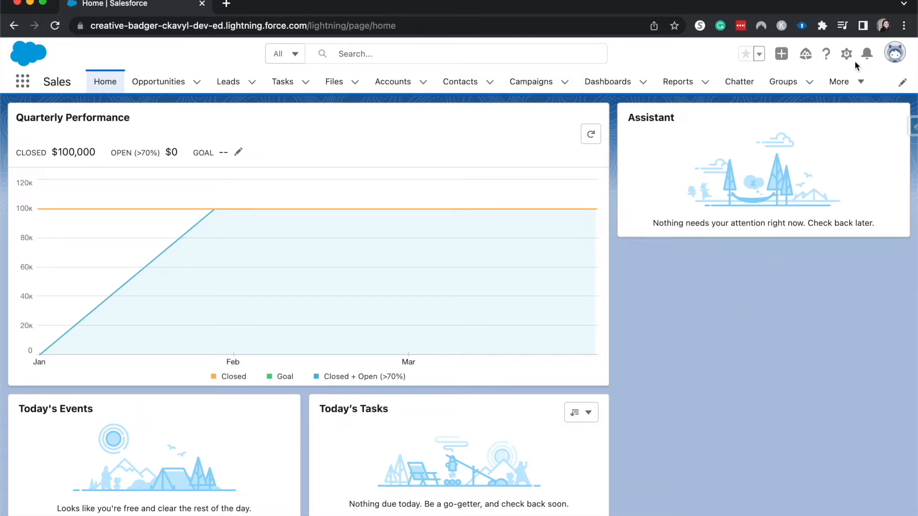
Step: Open Salesforce Setup from the gear icon in a new tab
click(845, 53)
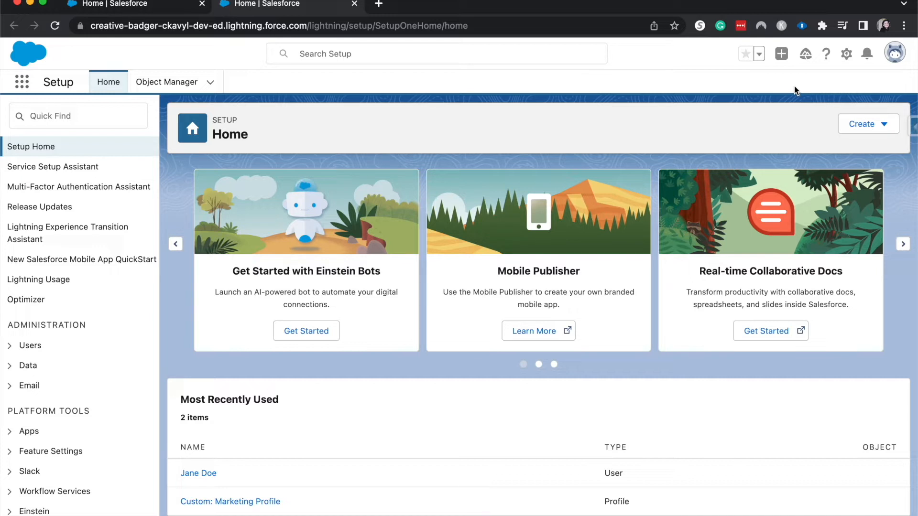
mouse_move(148, 120)
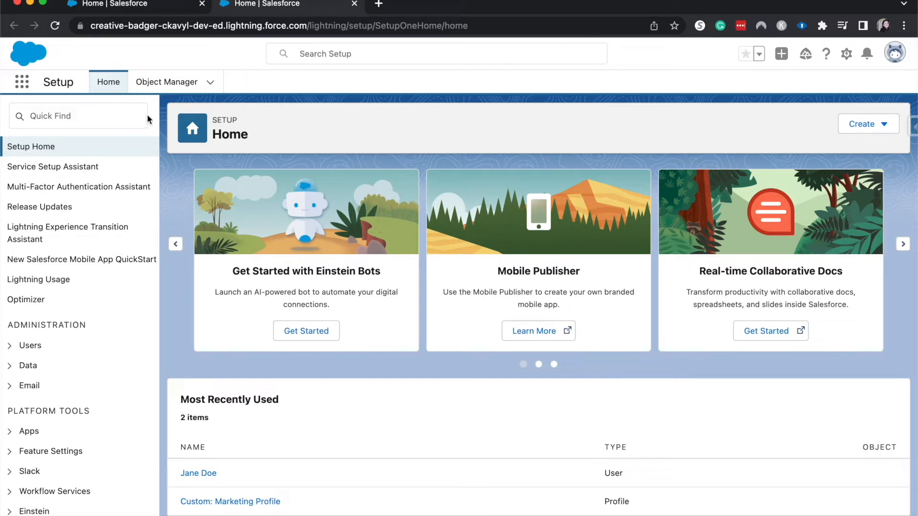
Step: Find 'case team' in Quick Find and open the Case Team Roles page
text(case)
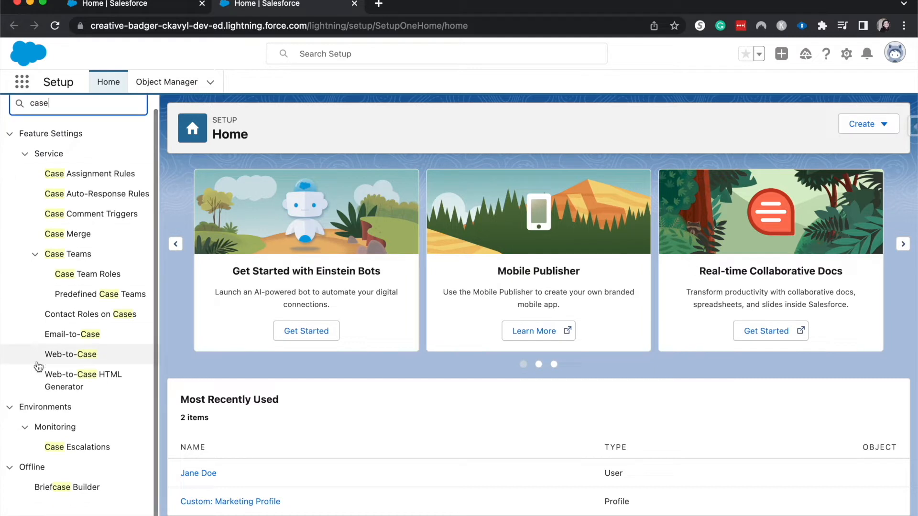
click(88, 274)
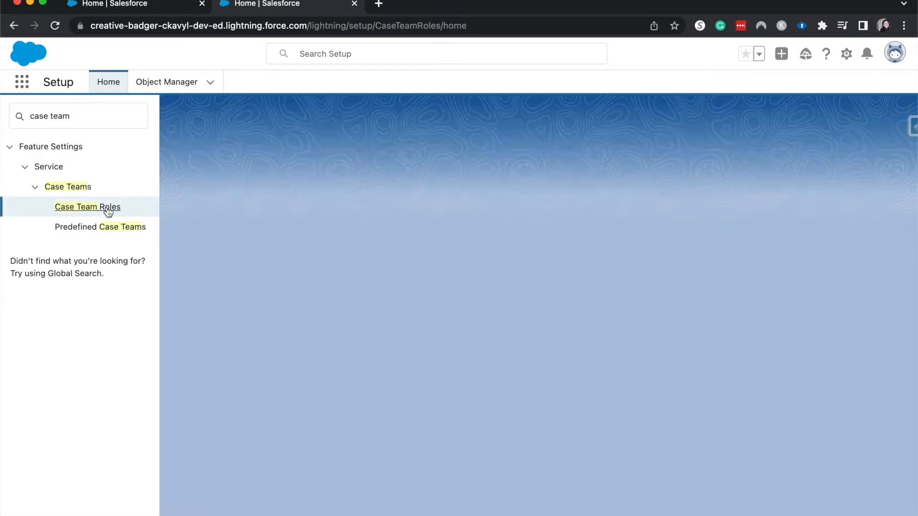
click(87, 207)
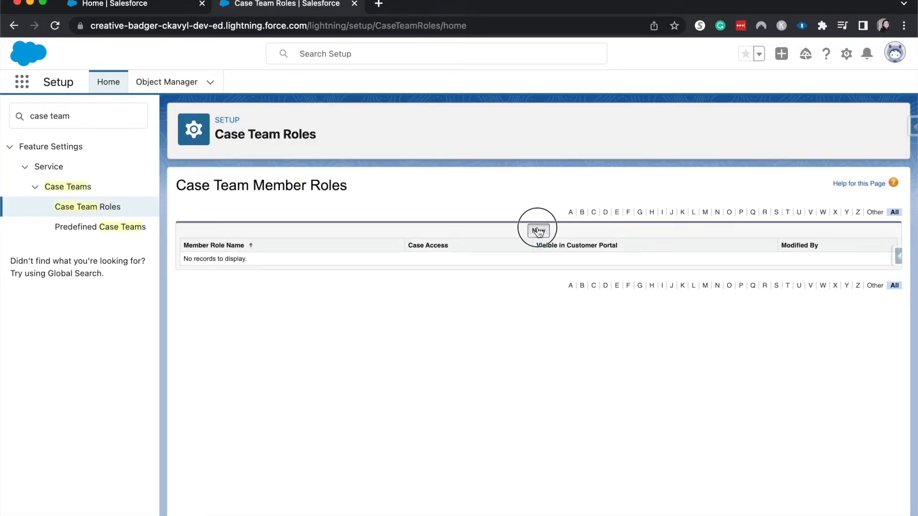
Step: Create a new case team role named Product Expert with Read/Write case access and save it
click(536, 229)
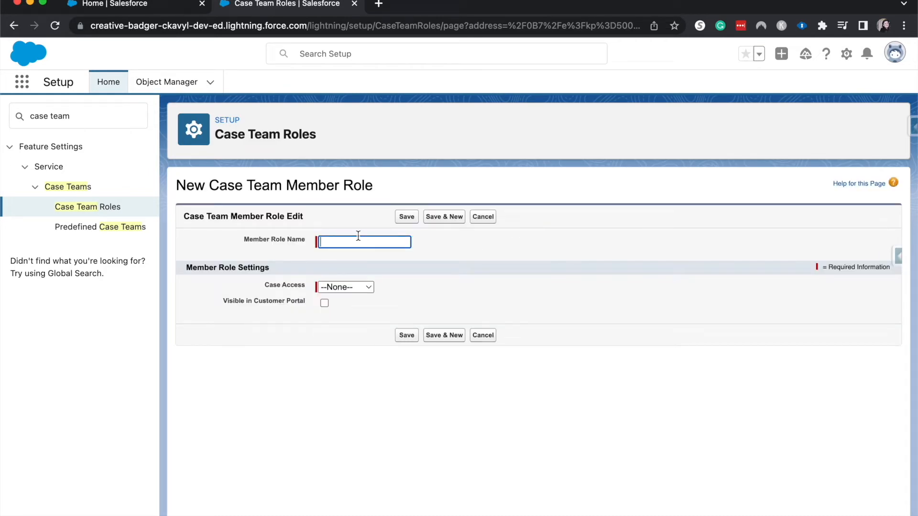
text(Produc)
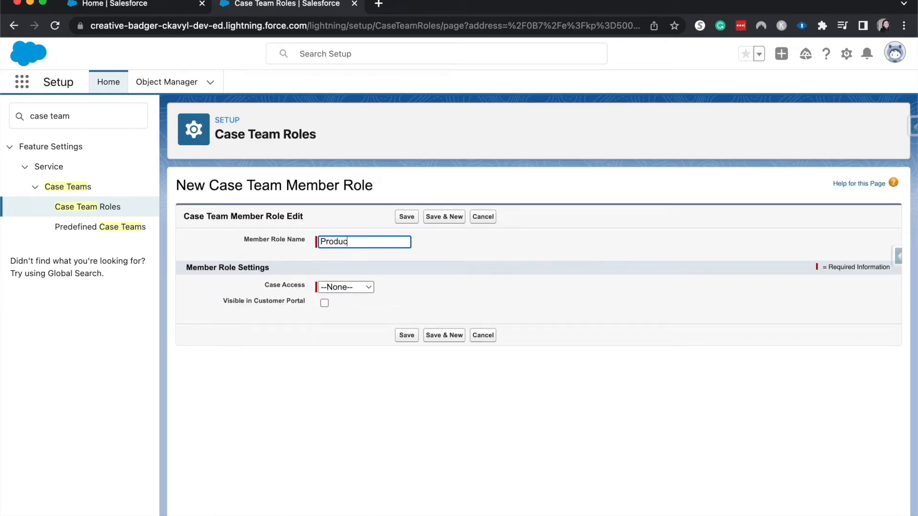
text(t Expert)
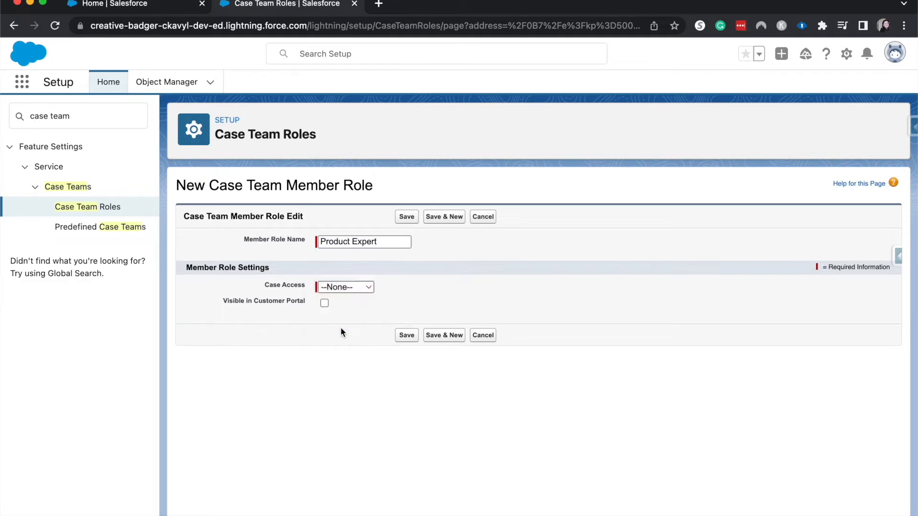
click(345, 286)
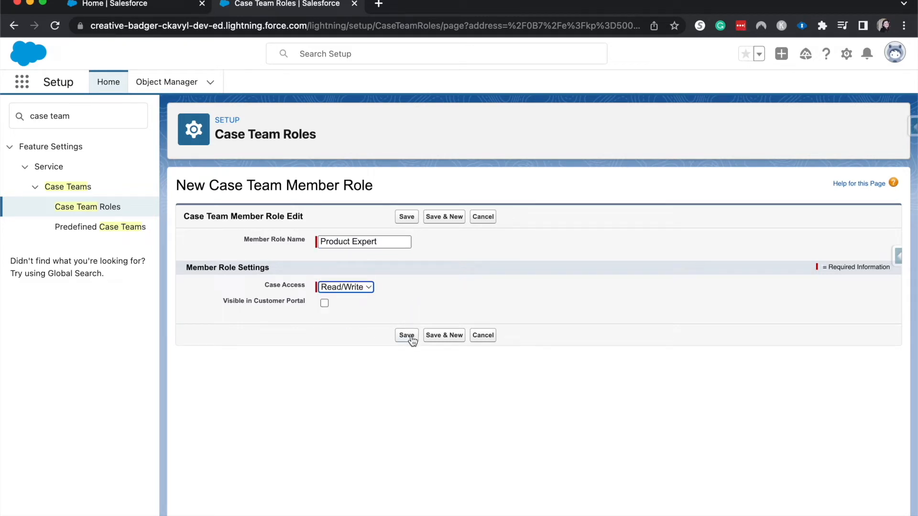
click(406, 334)
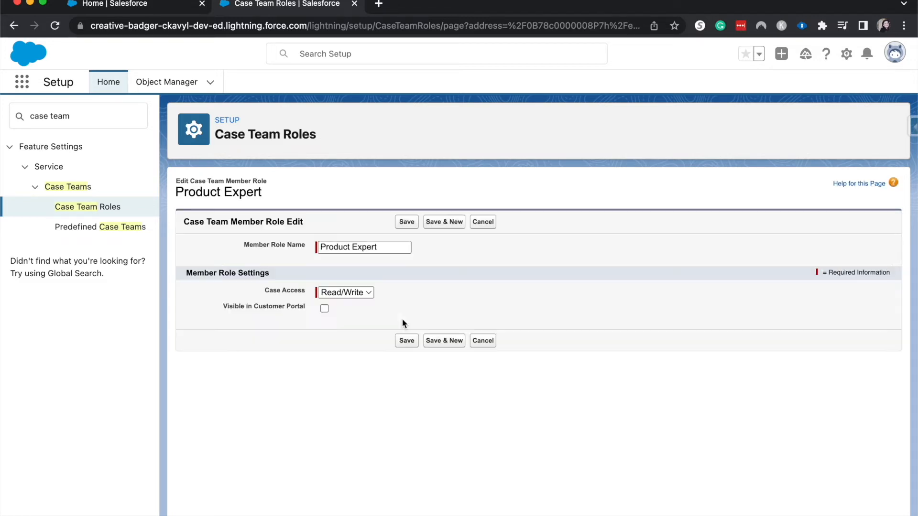
Step: Make Product Expert visible in the customer portal, save, and return to the roles list
click(324, 309)
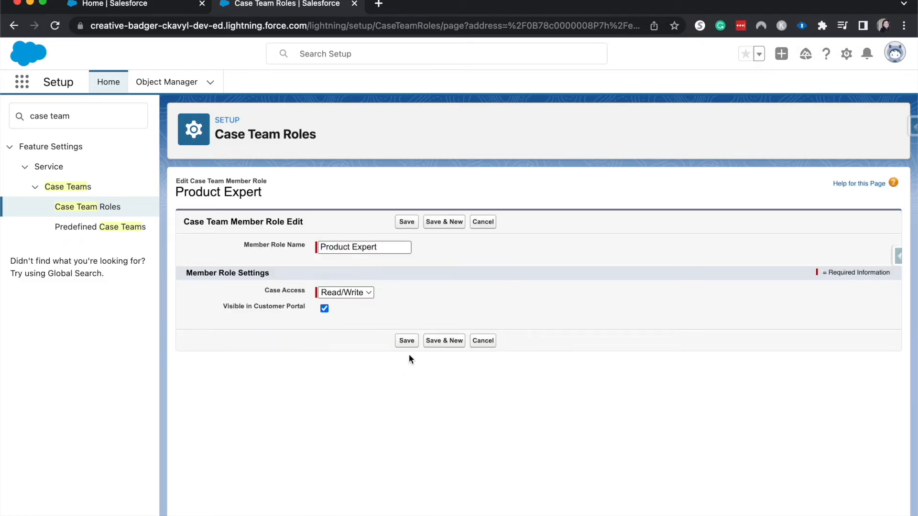
click(406, 220)
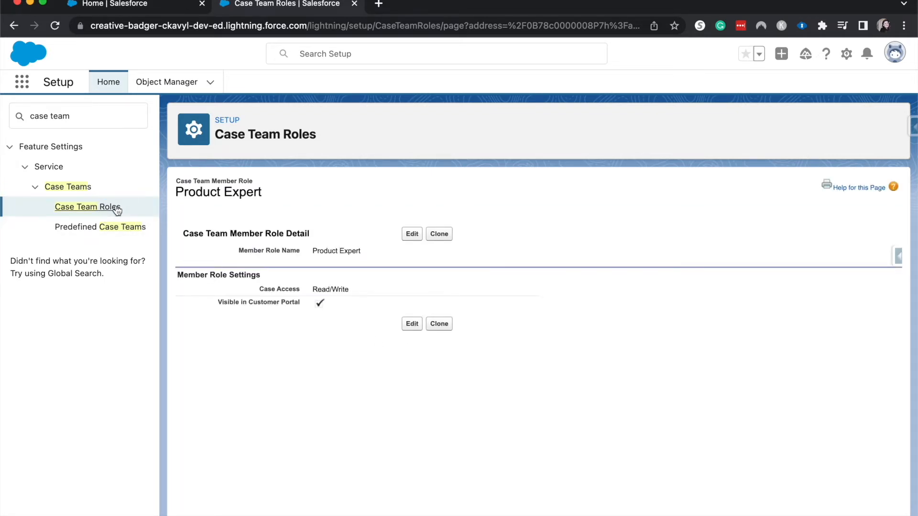
click(87, 206)
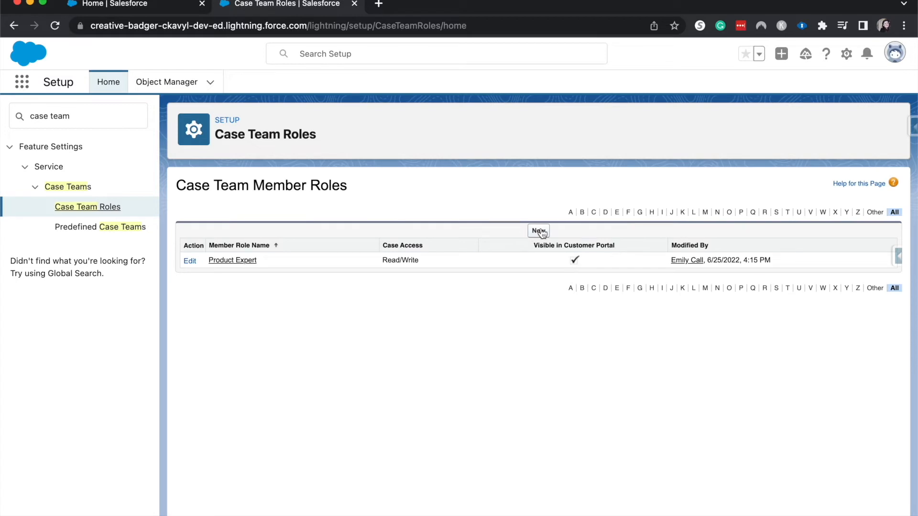
Step: Create the Executive role with Read/Write case access and return to the roles list
click(538, 230)
text(Execuit)
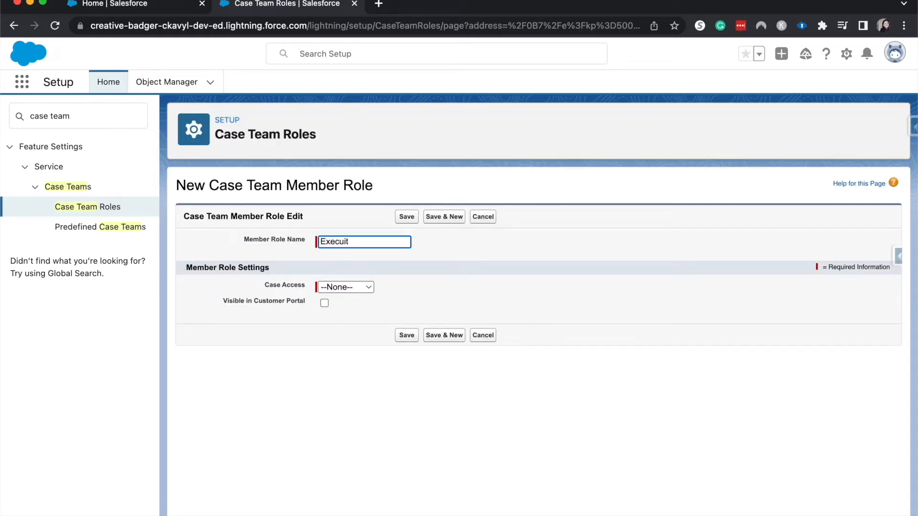
text(ive)
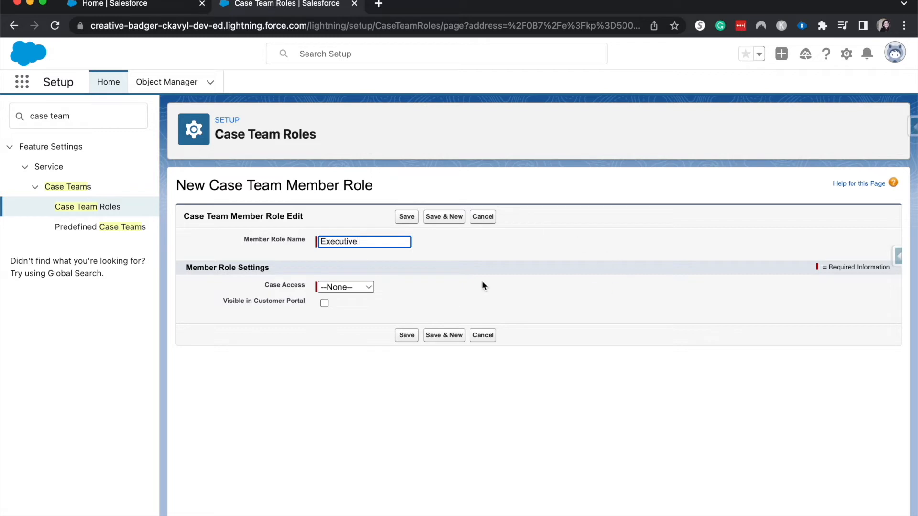
click(345, 287)
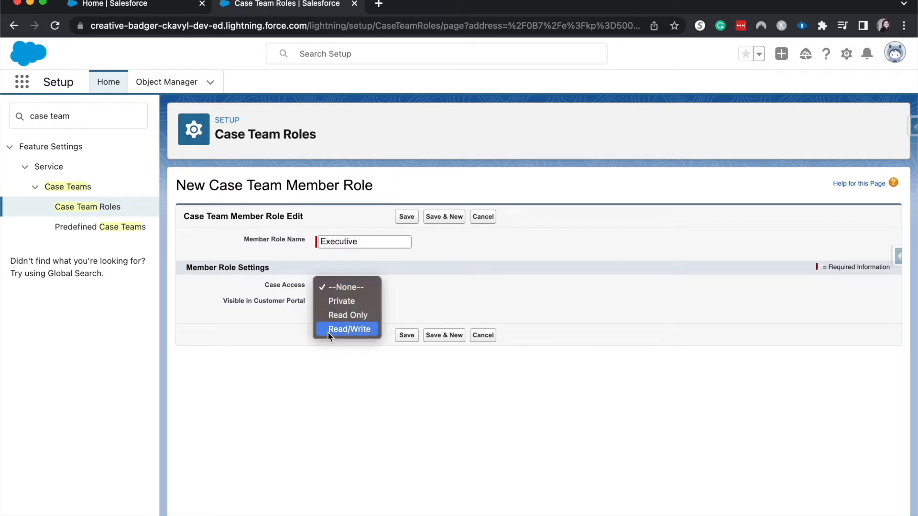
click(349, 328)
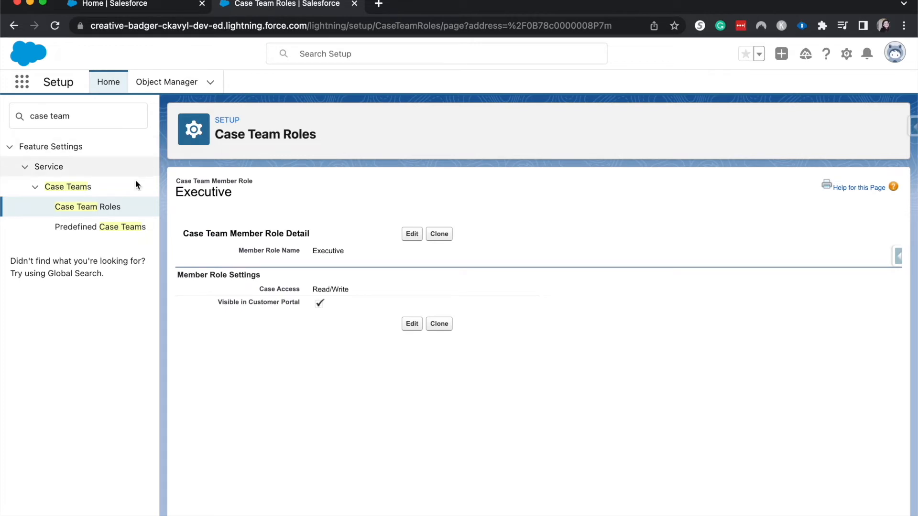
click(87, 207)
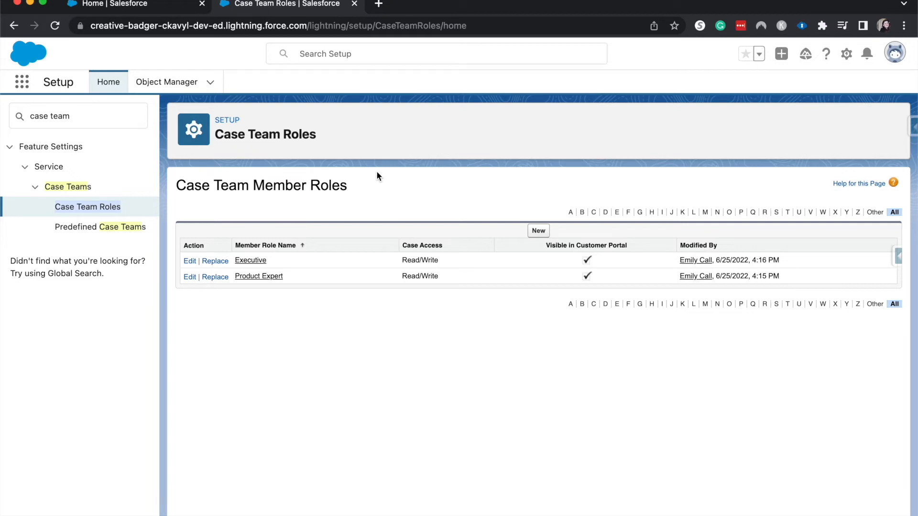
mouse_move(99, 227)
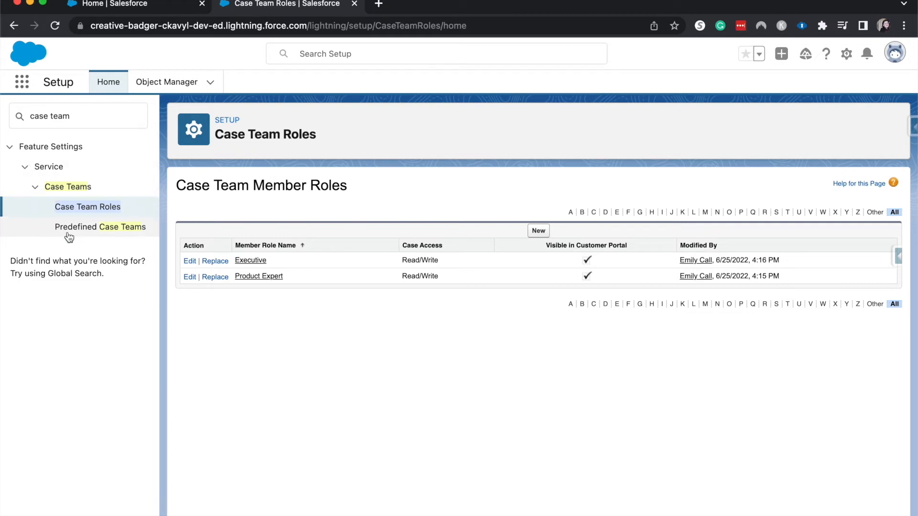
Step: Open Predefined Case Teams and start a new predefined case team
click(101, 226)
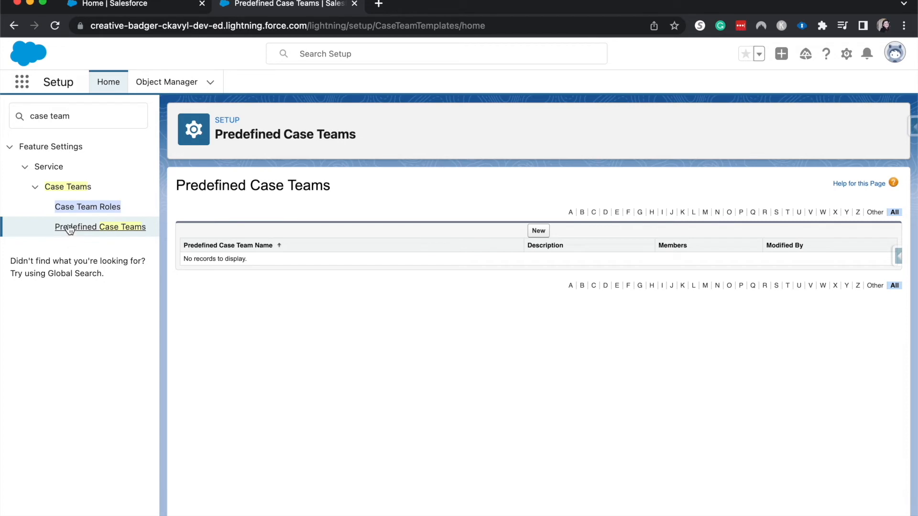
mouse_move(536, 230)
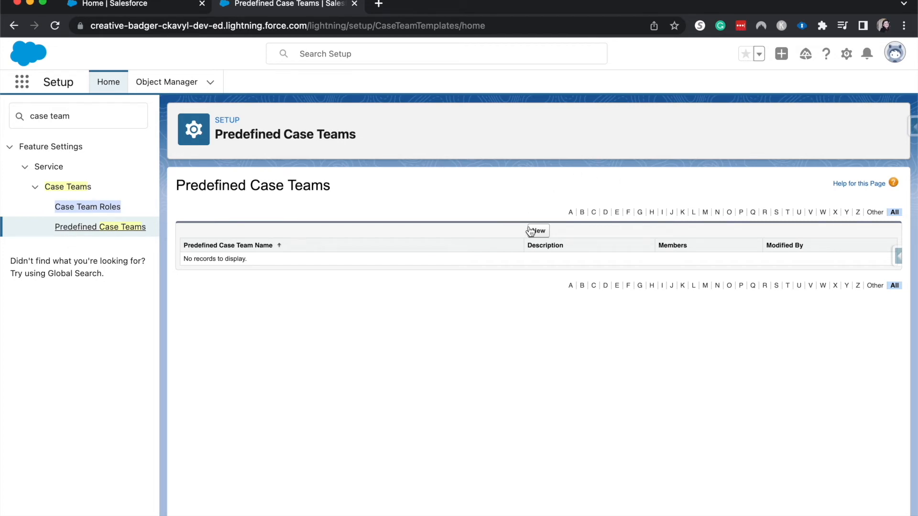
mouse_move(536, 230)
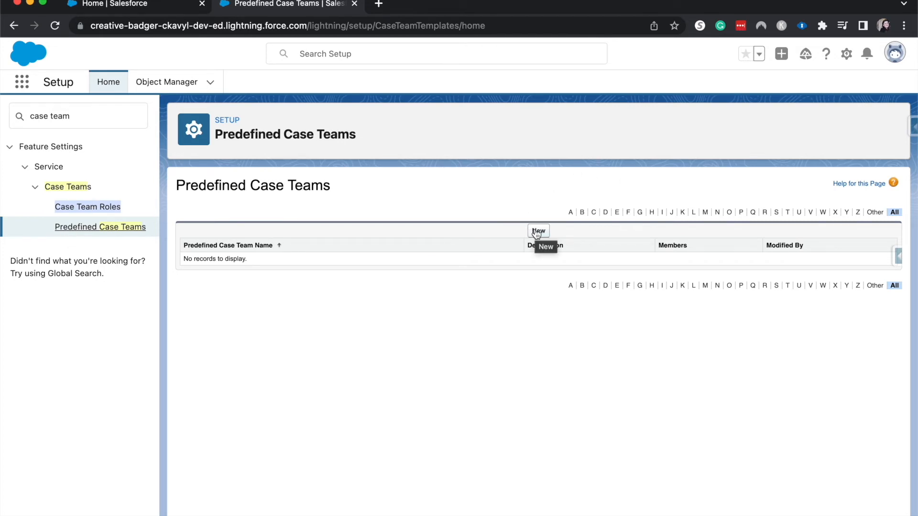
click(536, 231)
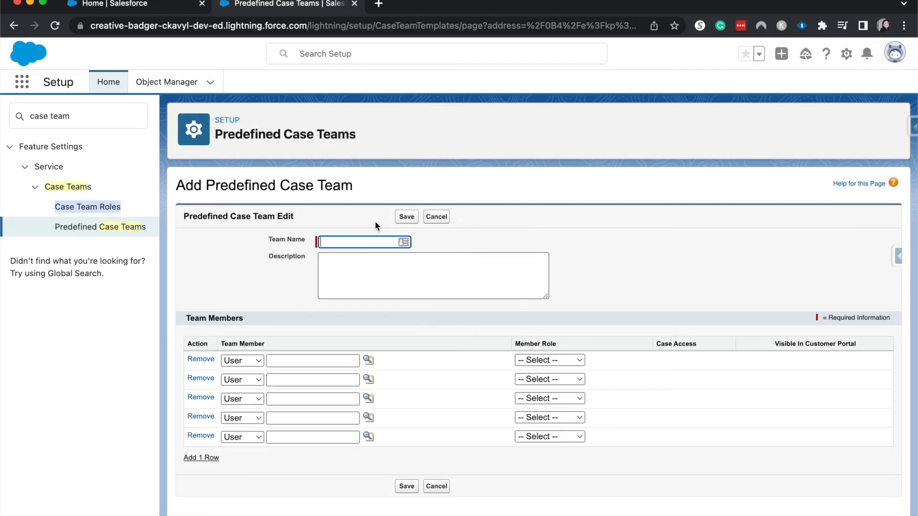
Step: Name the team Blue Case Team and add user Jane Doe as Product Expert
text(Blue)
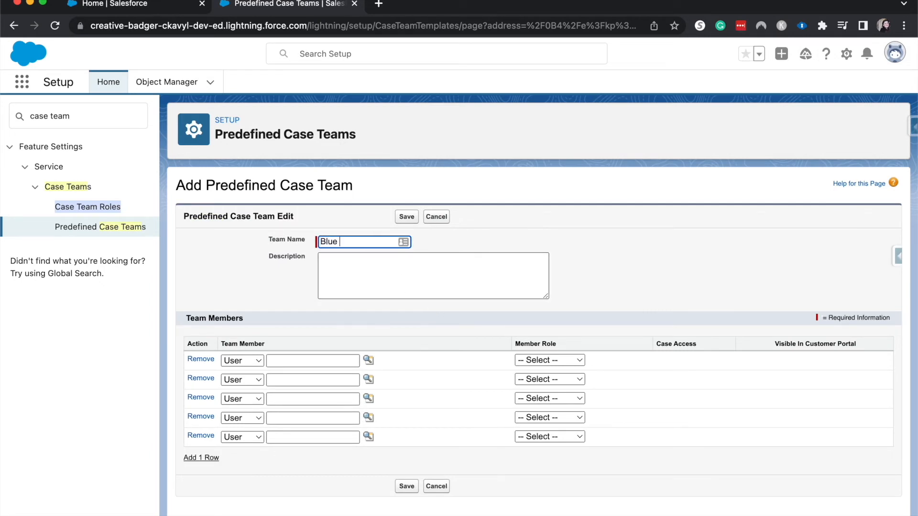
text(Case Team)
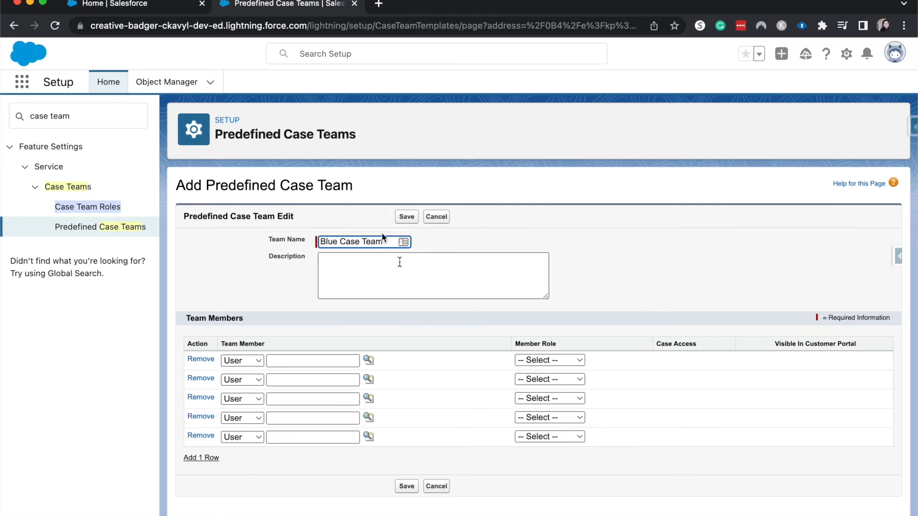
click(241, 359)
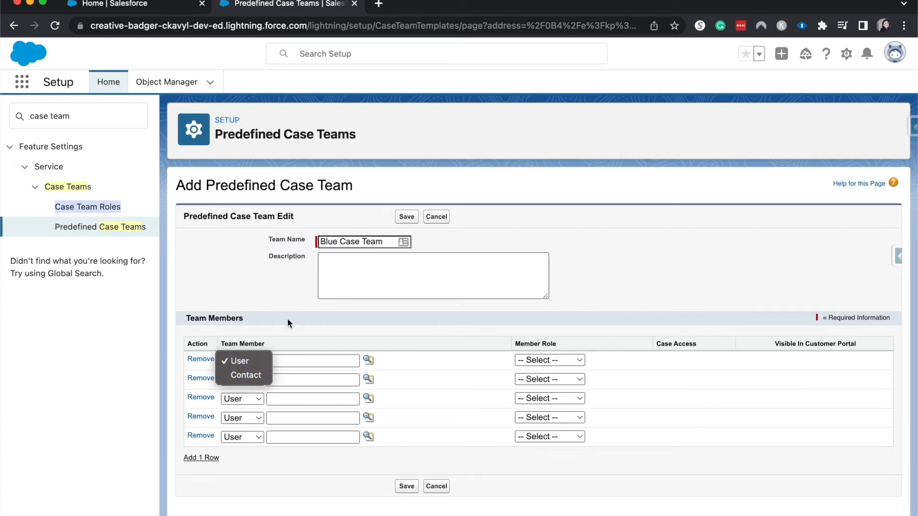
click(238, 360)
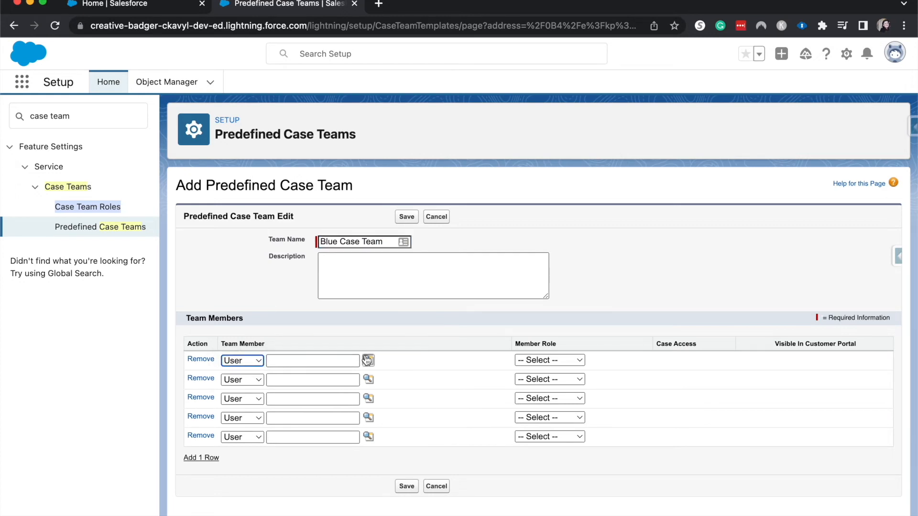
click(368, 360)
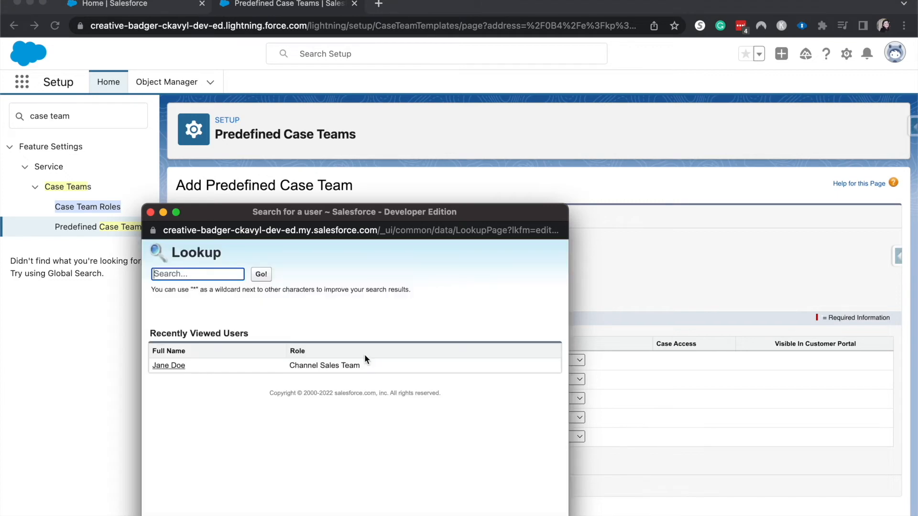
click(169, 366)
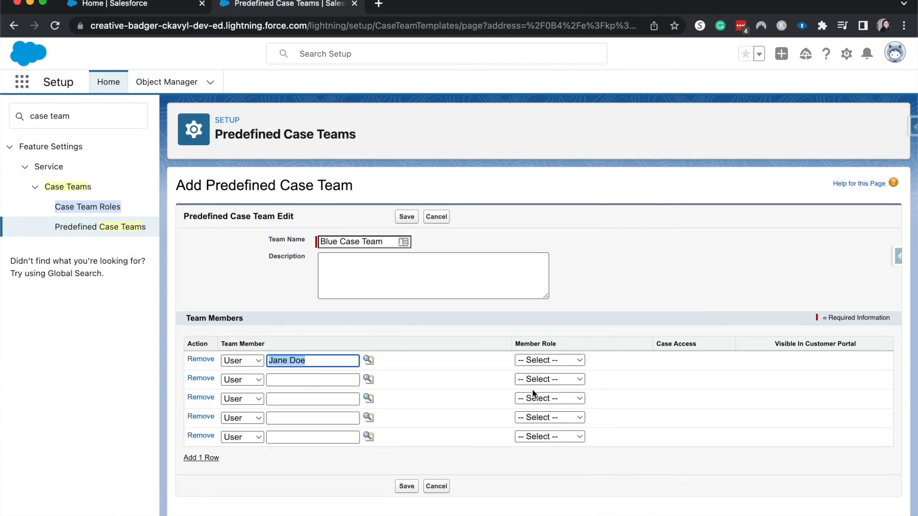
click(549, 359)
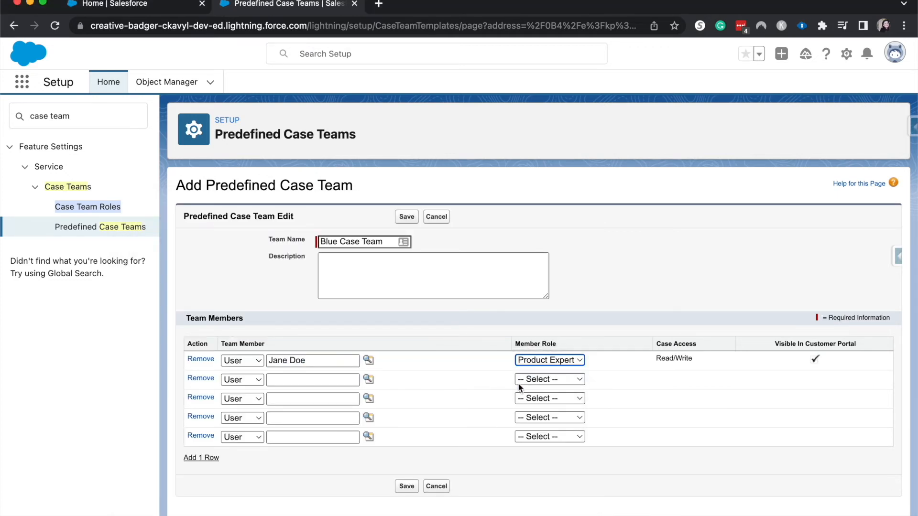
click(368, 378)
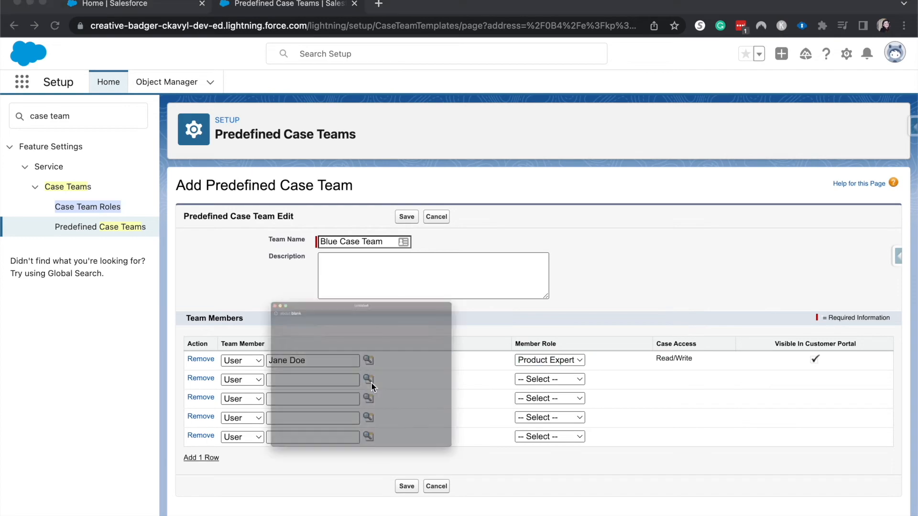
click(368, 380)
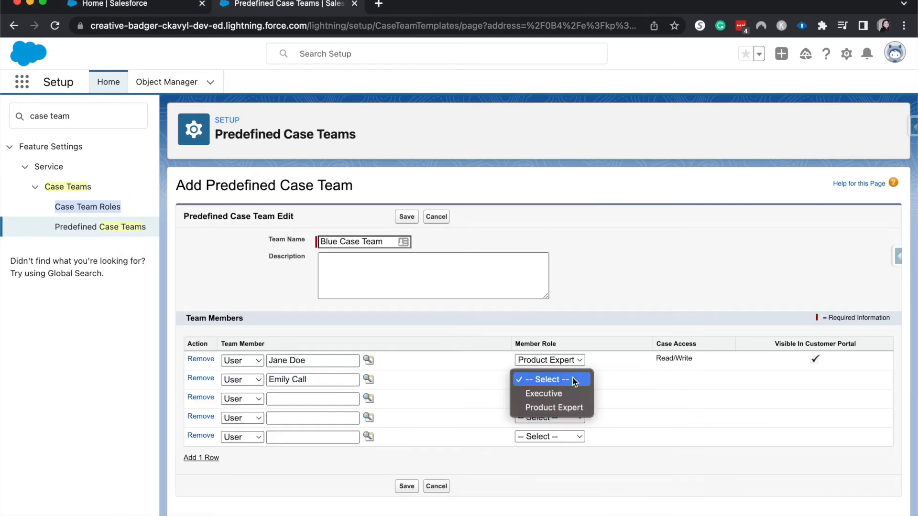
click(543, 393)
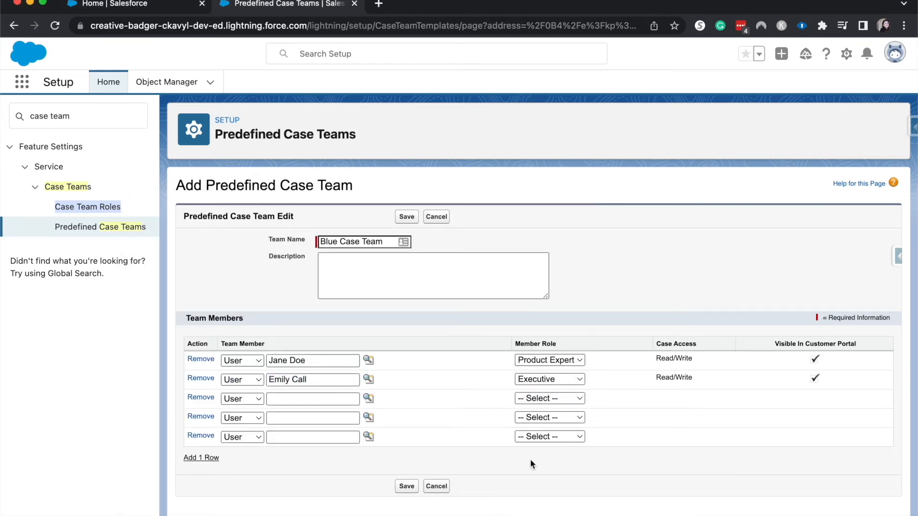